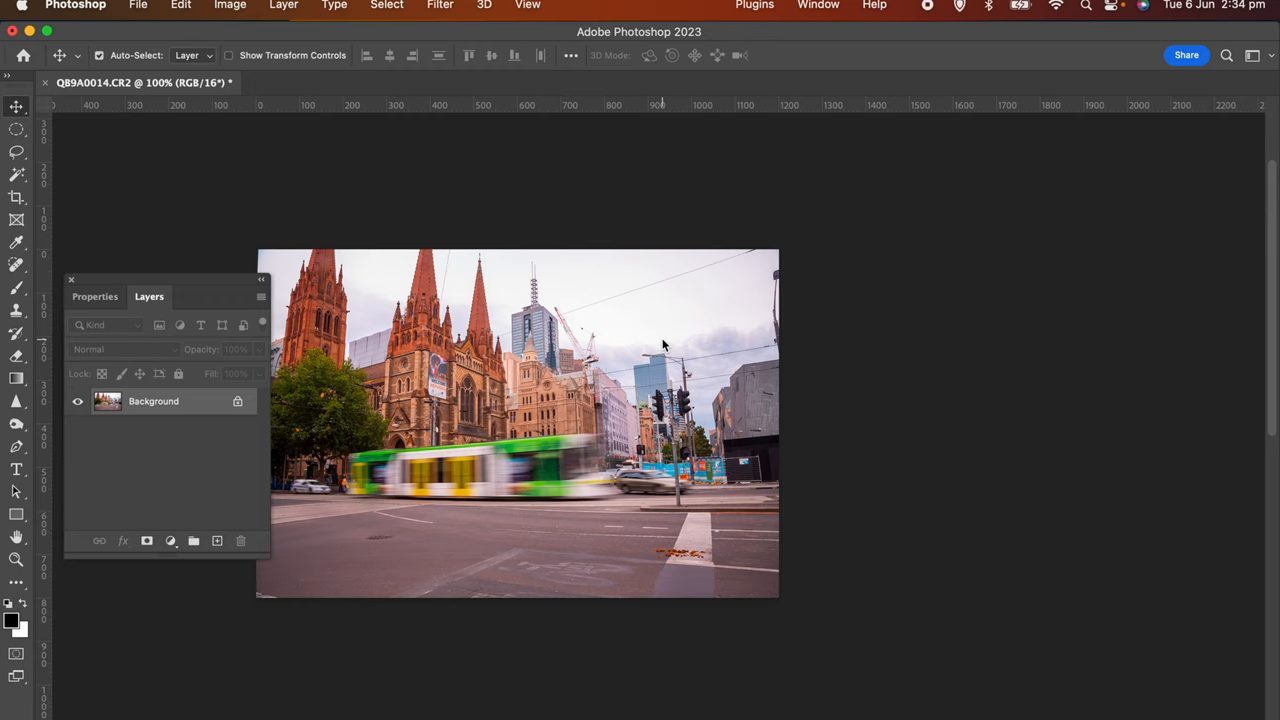
mouse_move(672, 350)
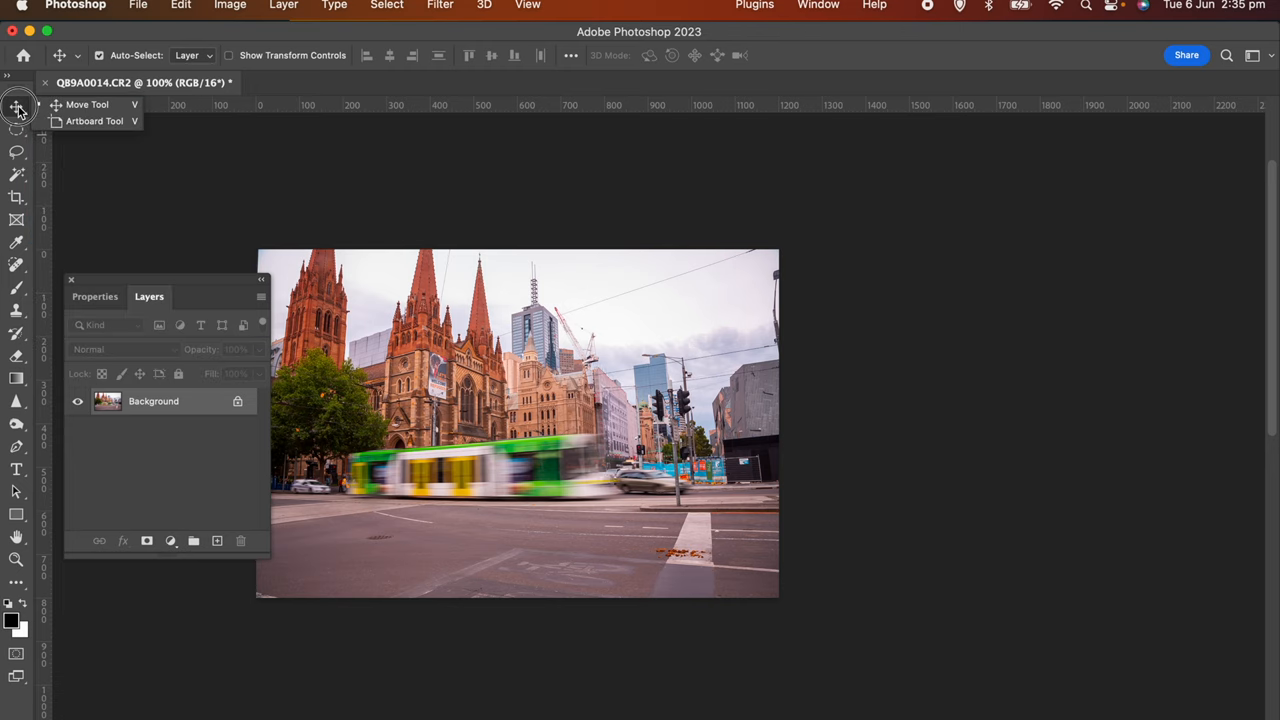
mouse_move(90, 122)
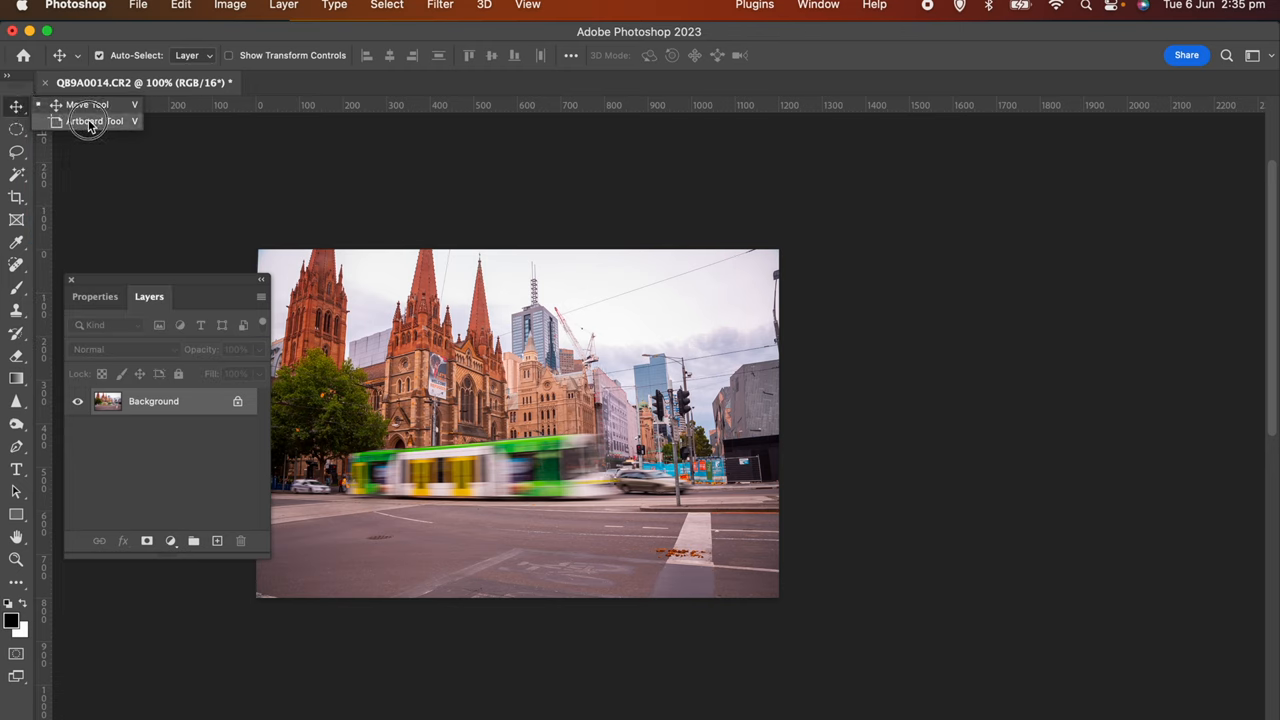
Step: Create Artboard 1 around the tram photo with the Artboard Tool
click(84, 122)
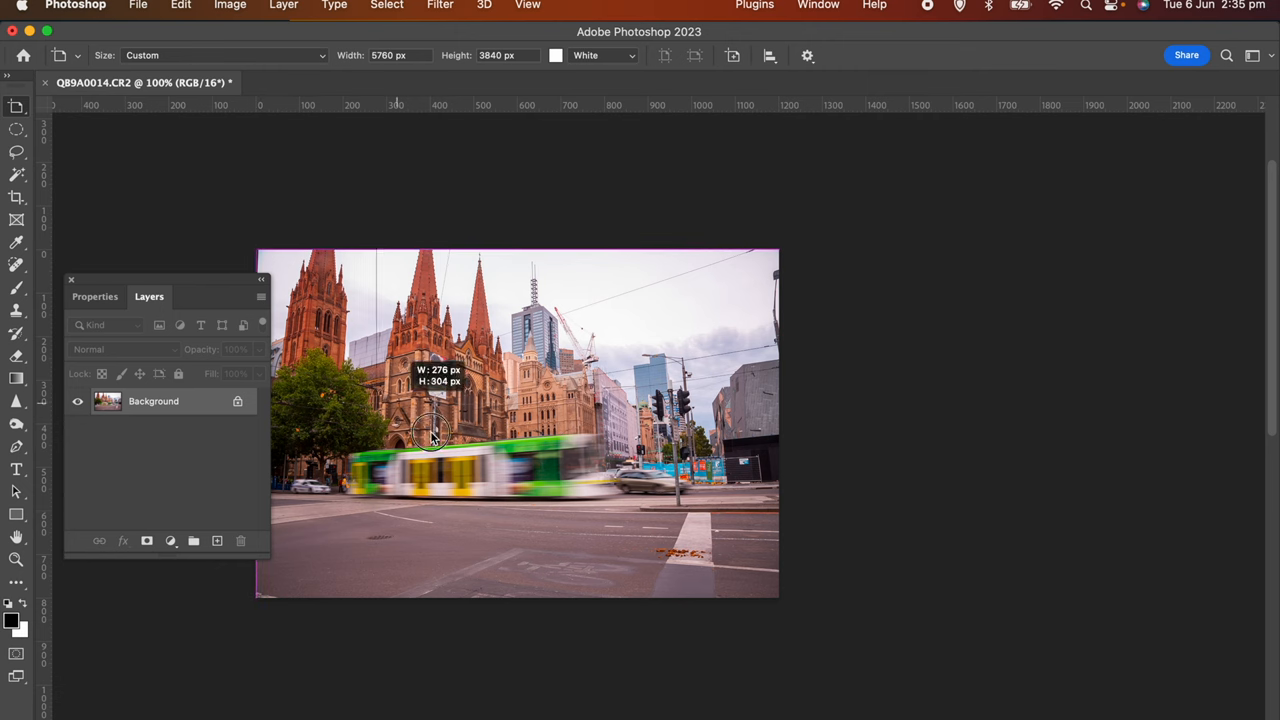
drag(430, 440, 780, 596)
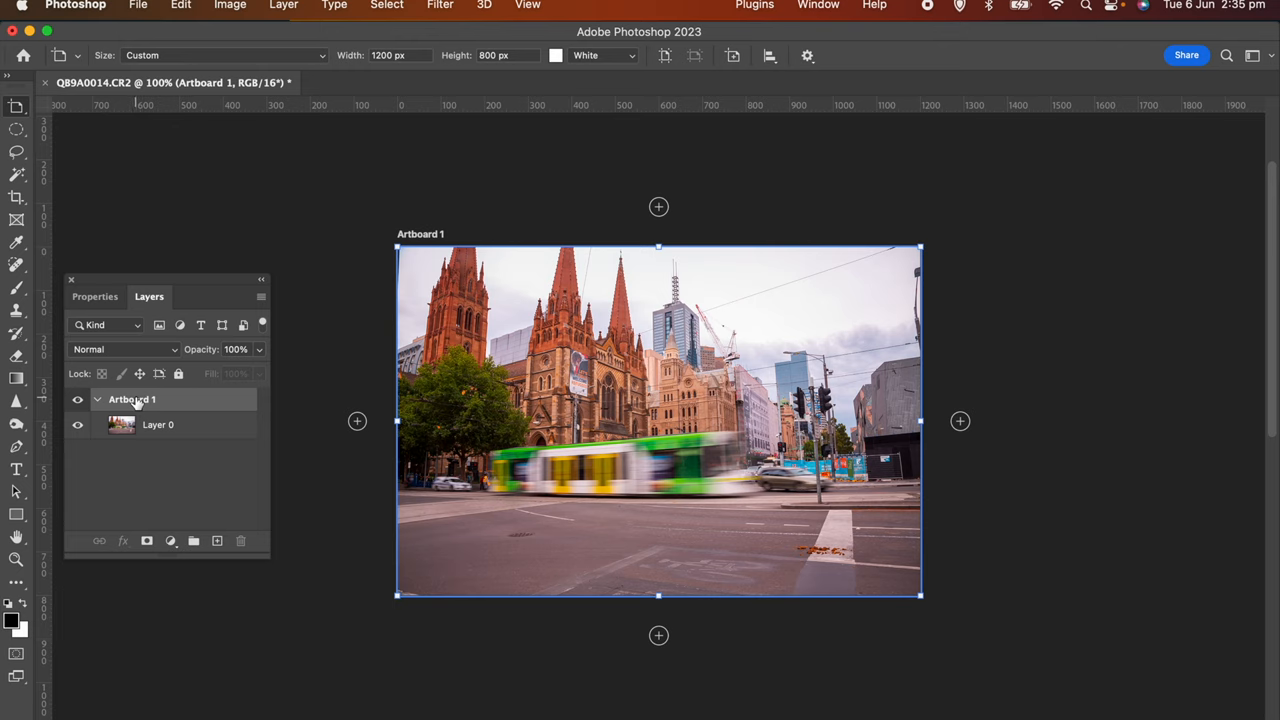
Step: Rename Artboard 1 to JPG in the Layers panel
double_click(132, 400)
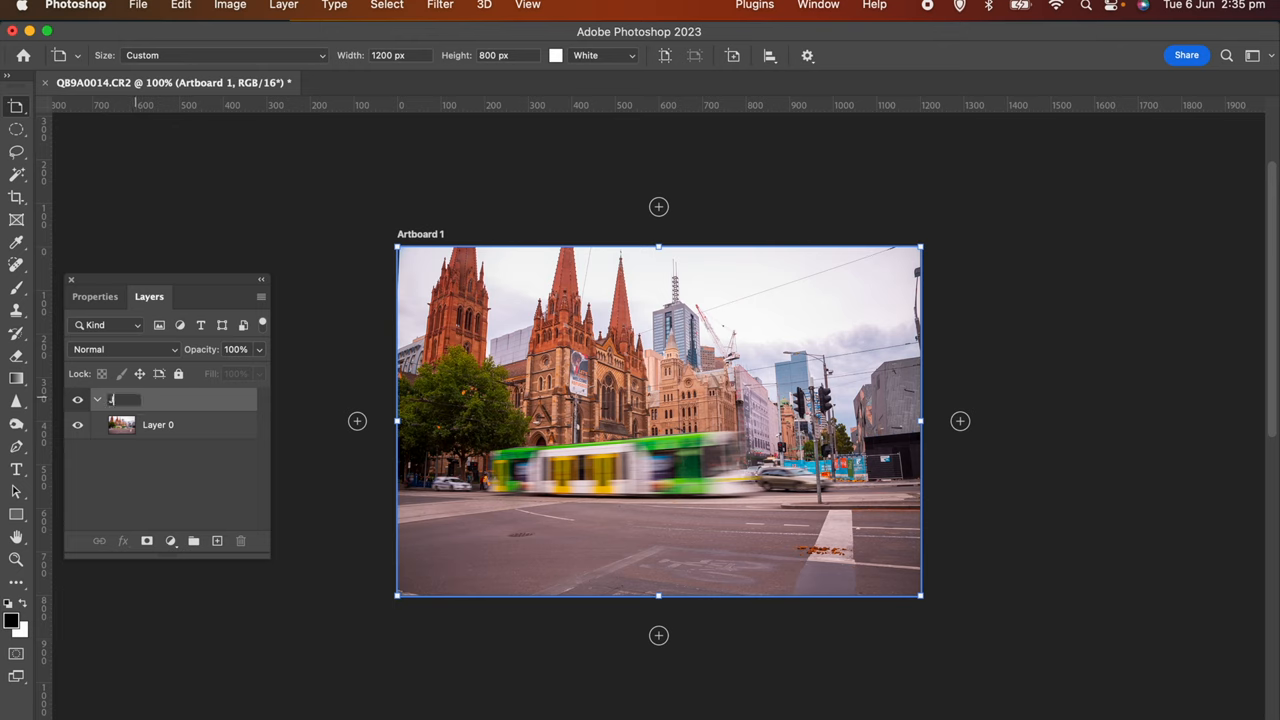
text(PG)
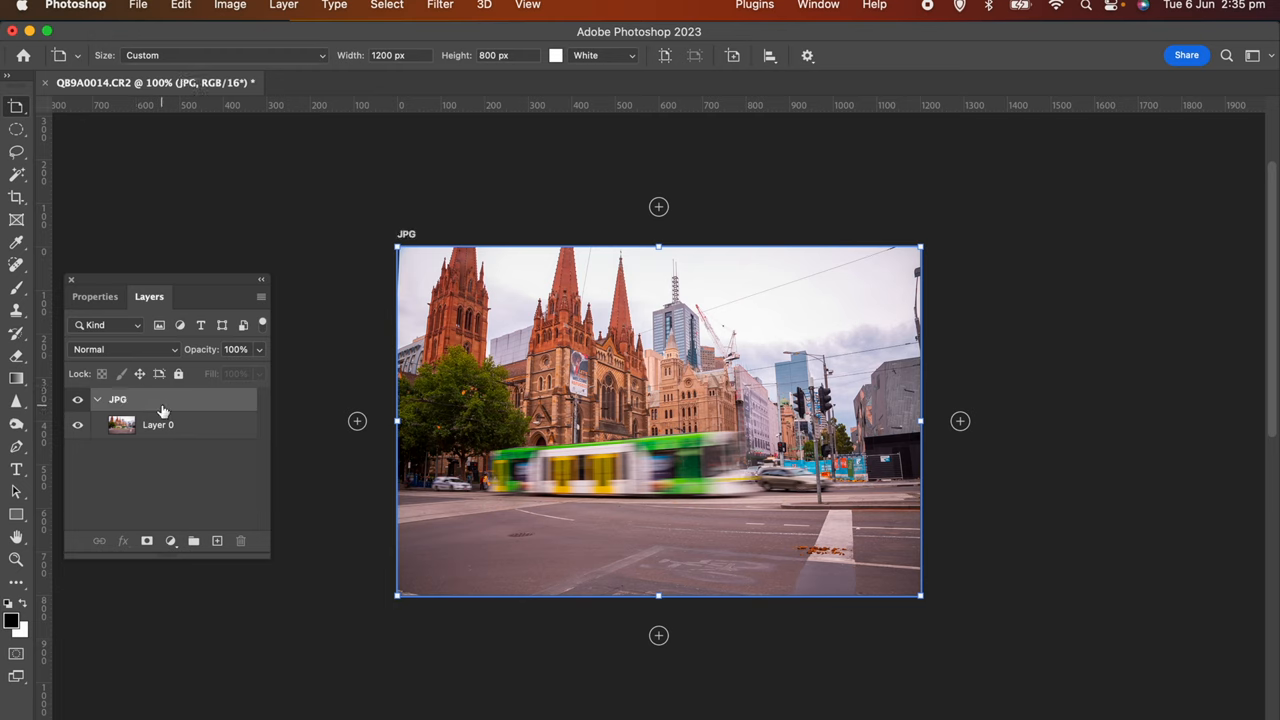
mouse_move(164, 404)
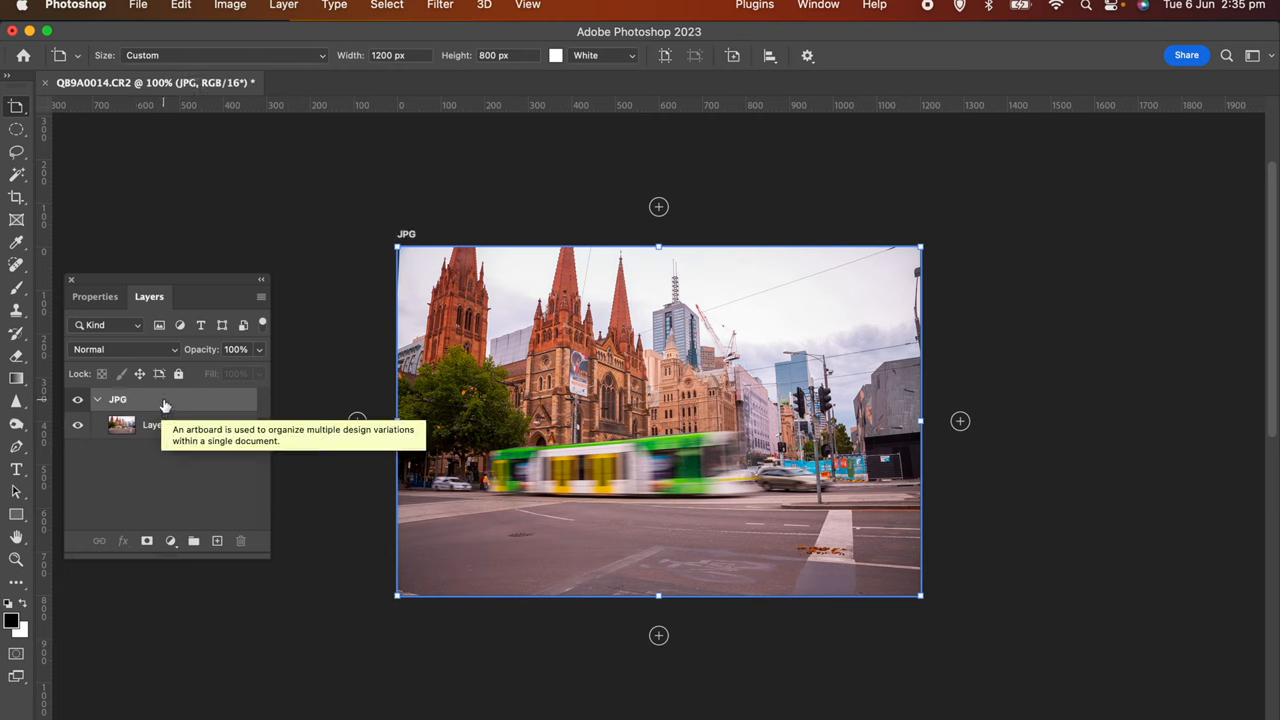
mouse_move(196, 480)
text(G)
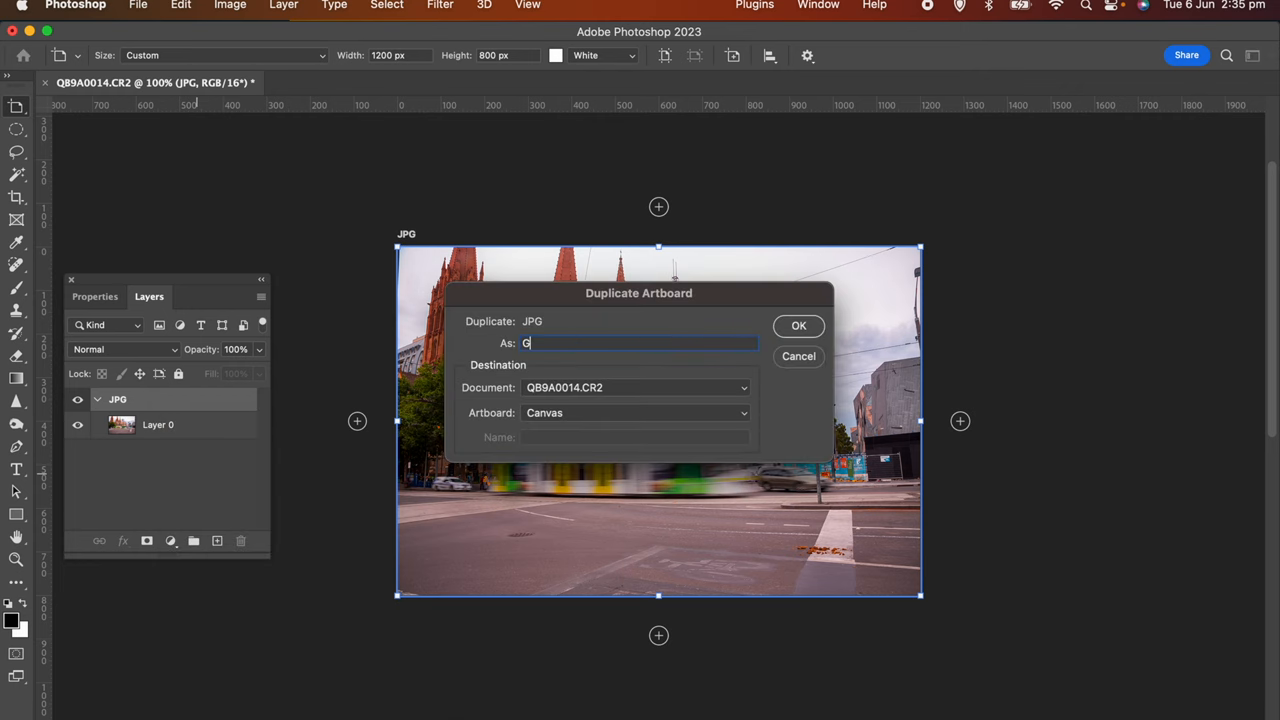
Step: Confirm the GIF duplicate, then duplicate GIF again as an artboard named PNG
click(798, 324)
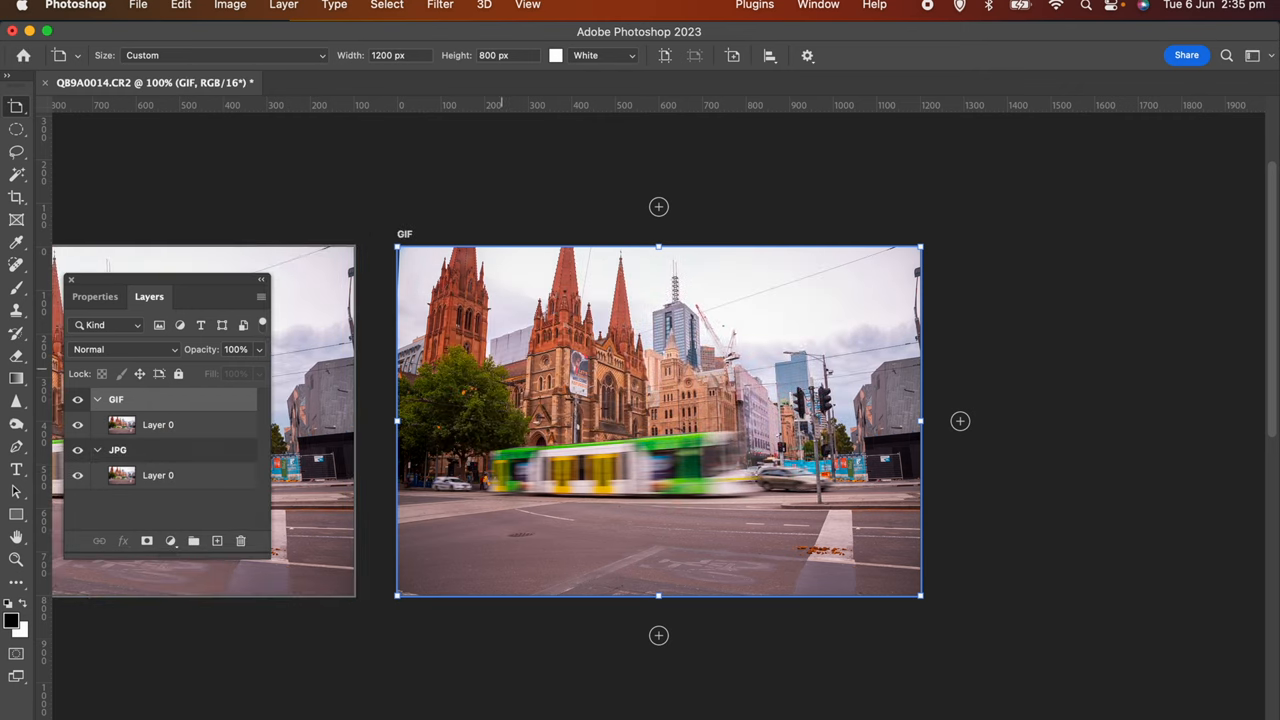
right_click(116, 400)
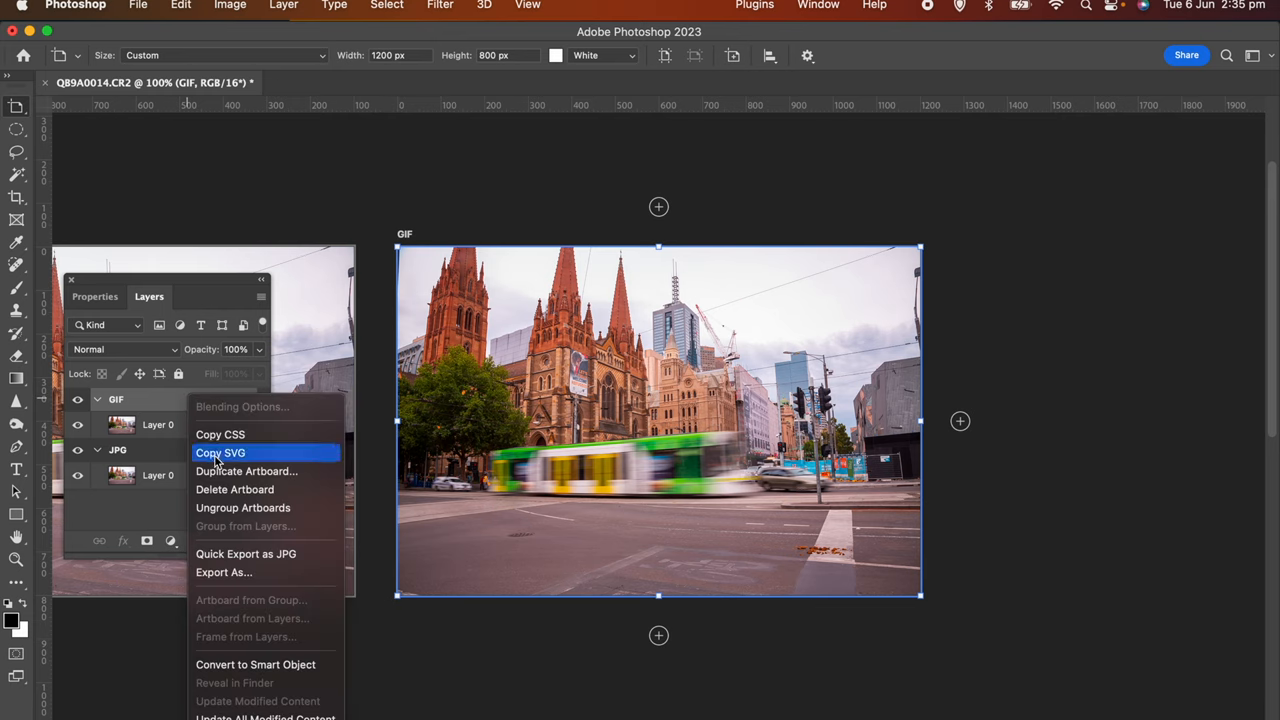
click(248, 472)
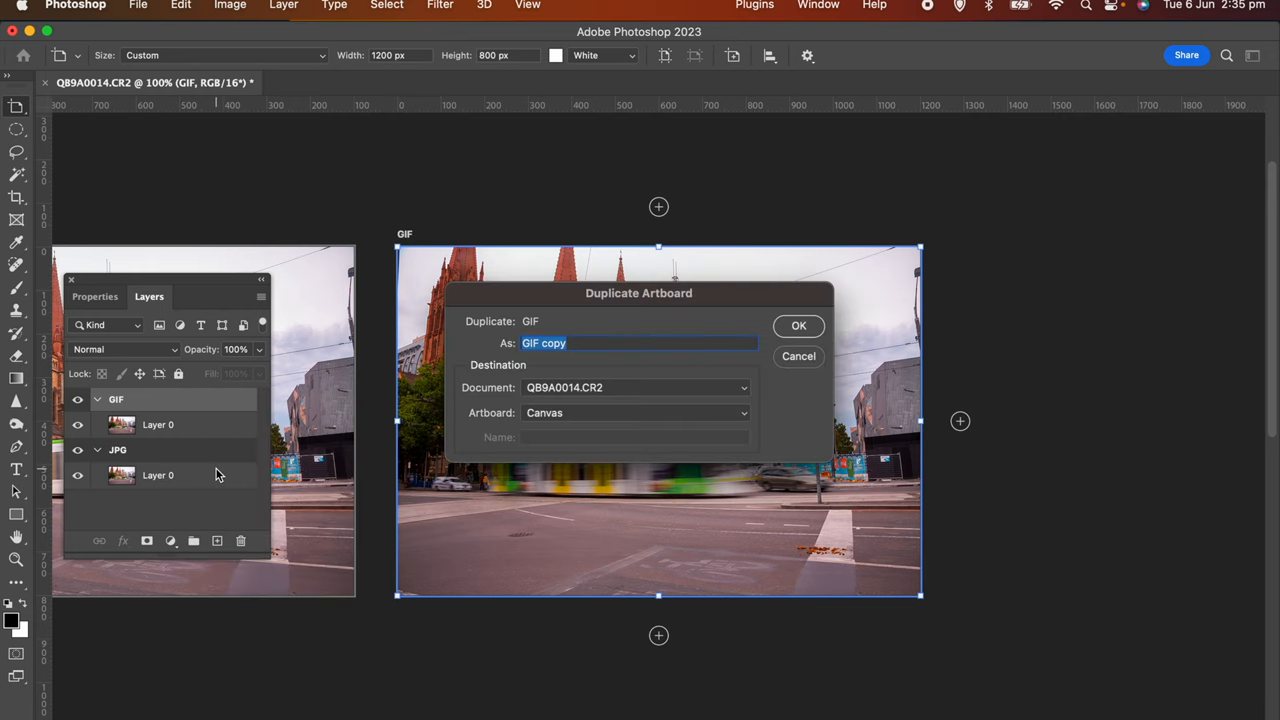
text(PNG)
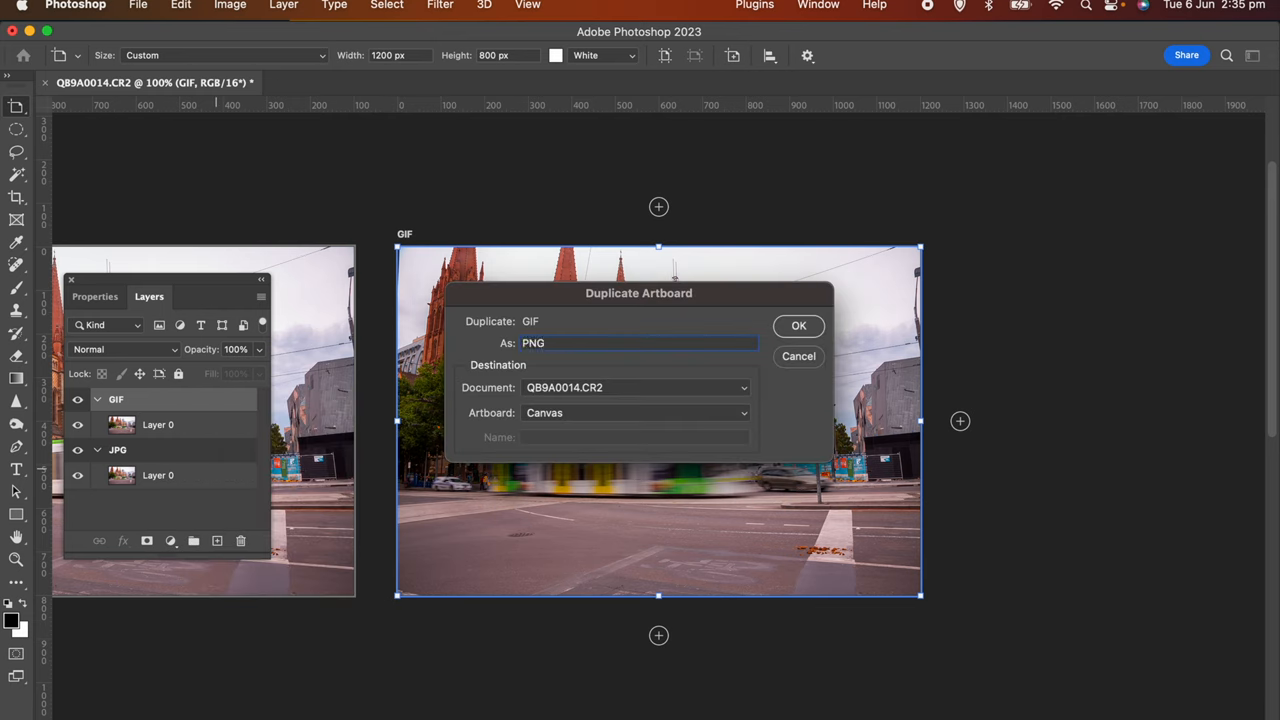
click(798, 324)
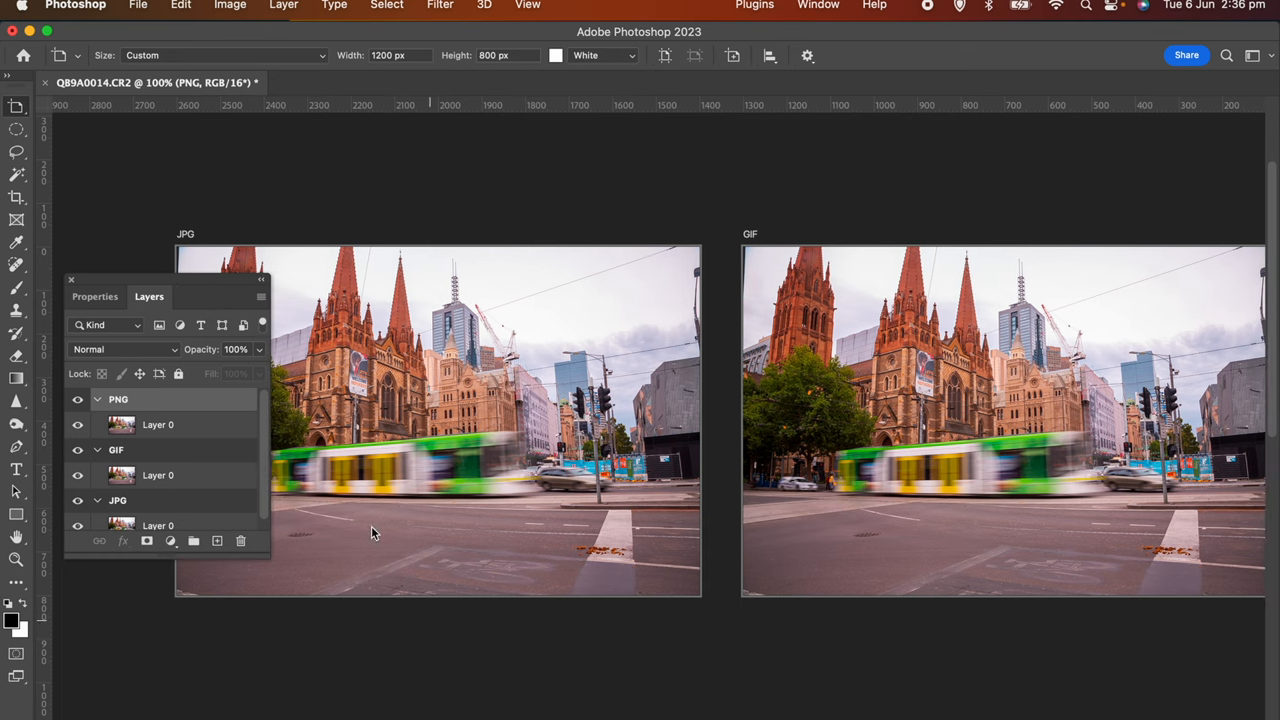
Step: Bring up Export As listing the JPG, GIF and PNG artboards
click(138, 4)
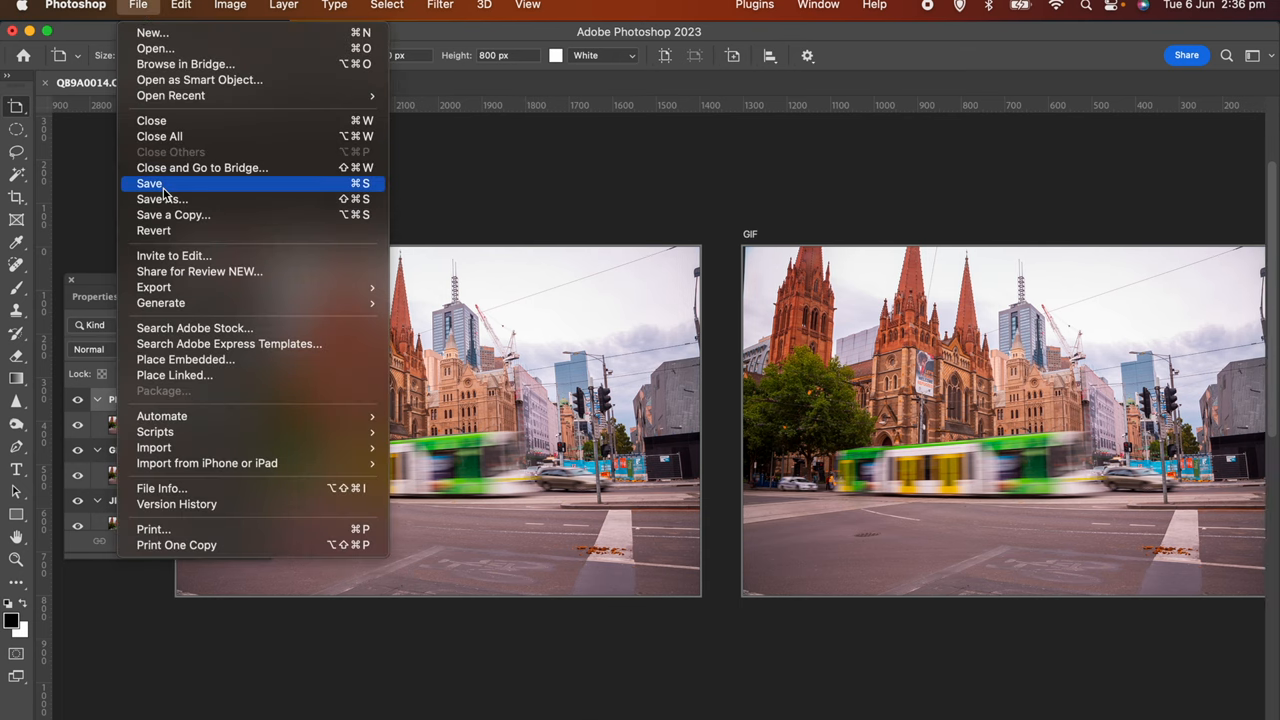
mouse_move(384, 292)
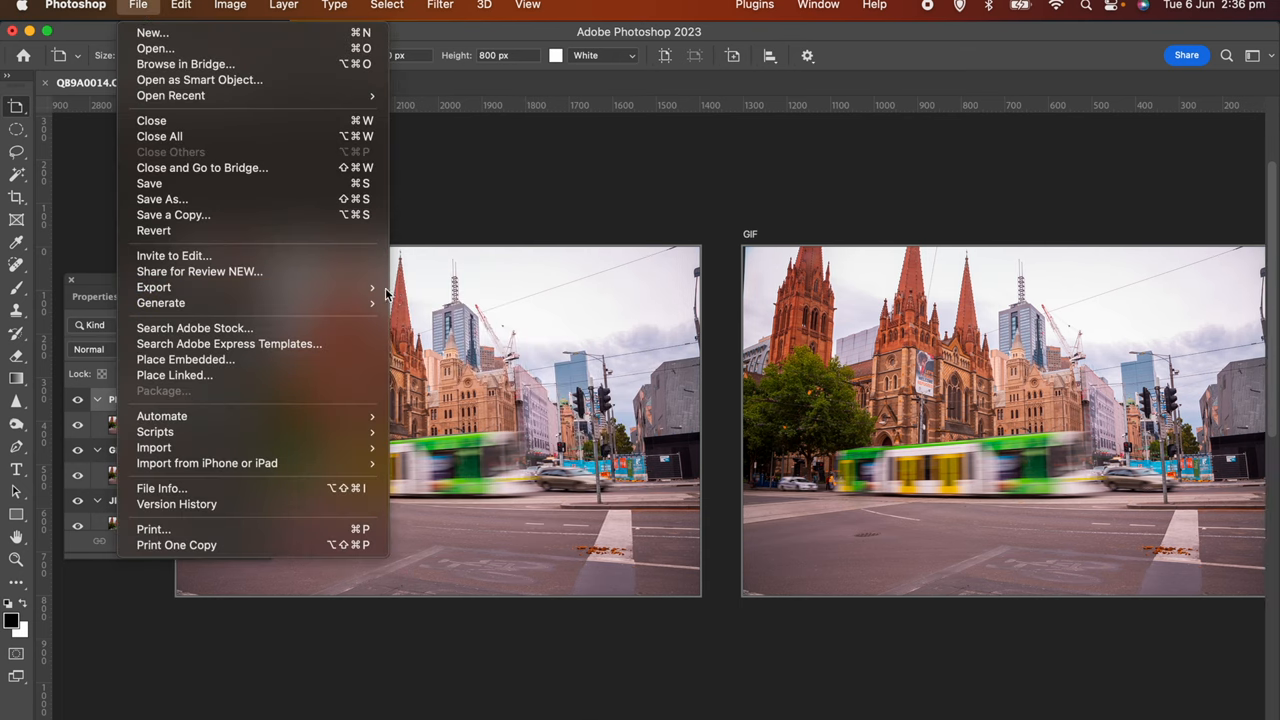
click(152, 288)
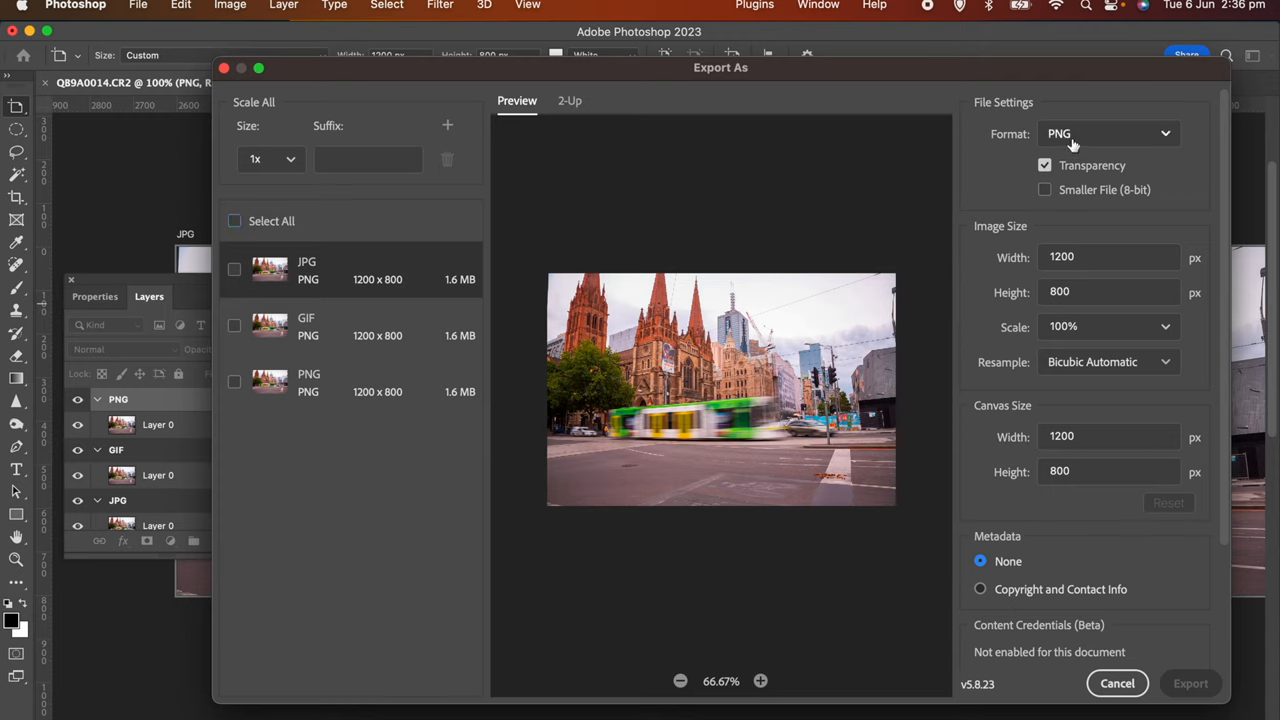
Step: Set the JPG artboard's format to JPG and the GIF artboard's to GIF
click(1108, 132)
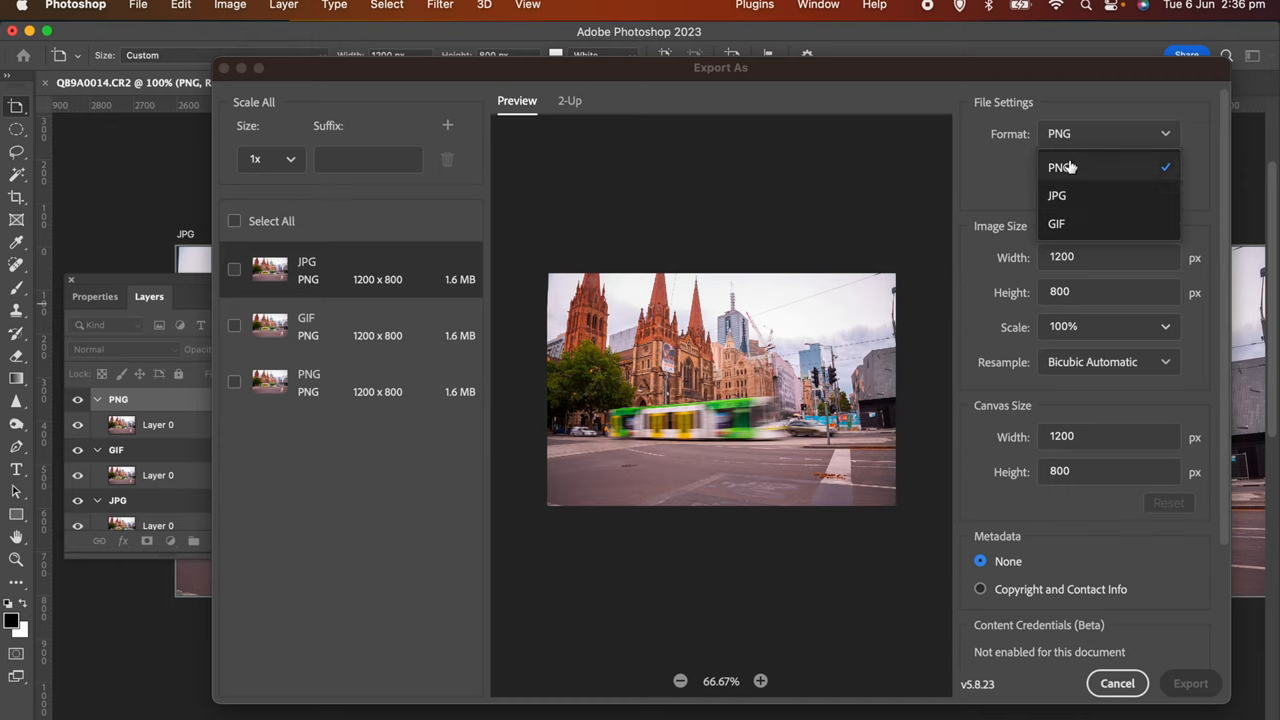
click(1056, 196)
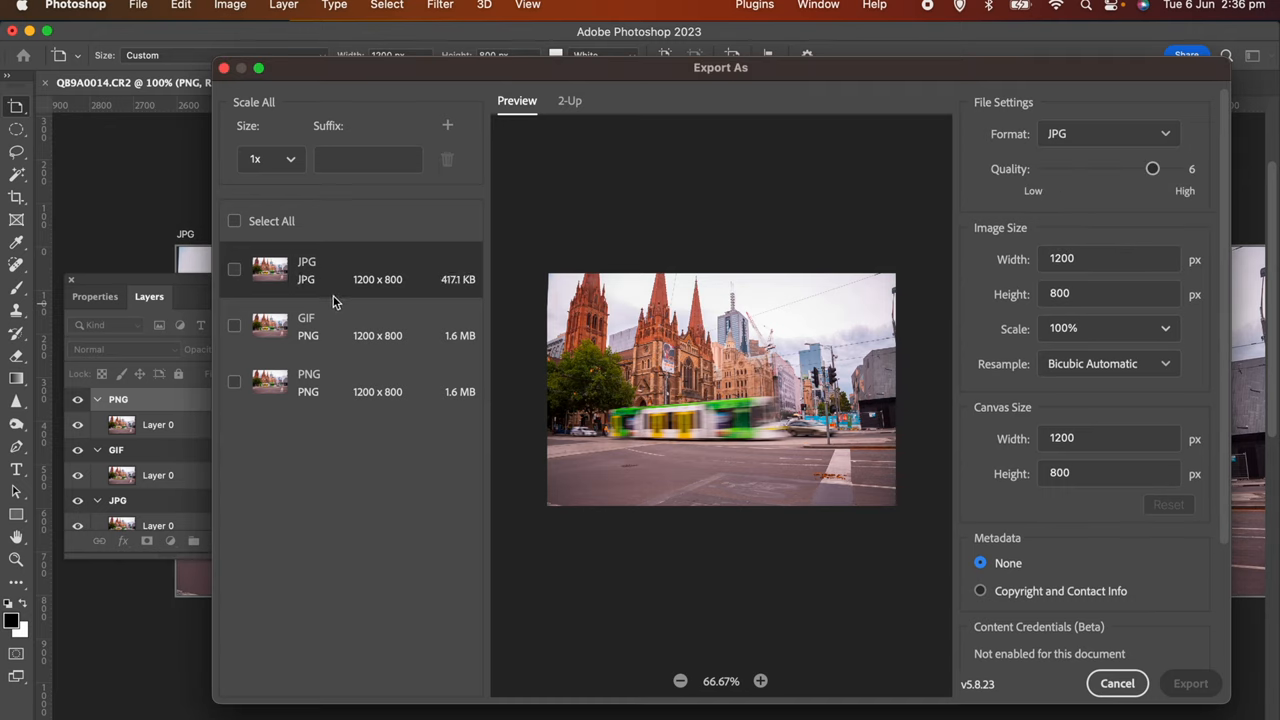
mouse_move(318, 288)
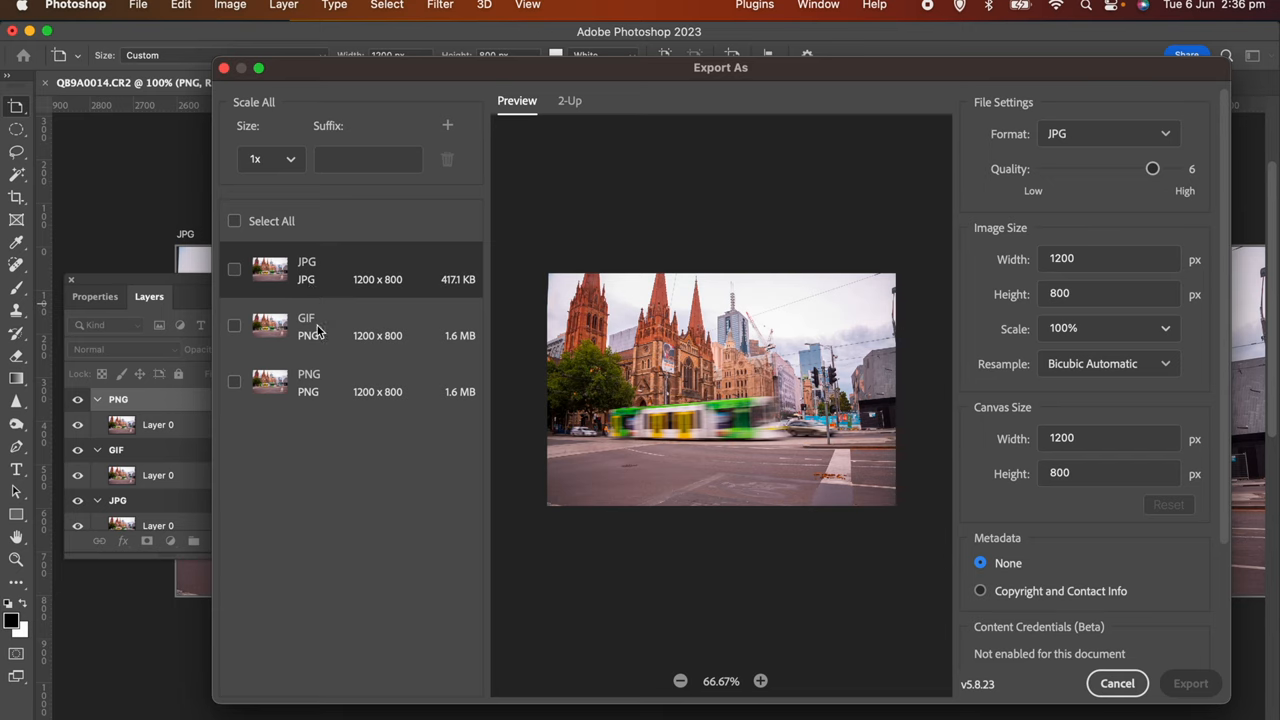
click(1108, 132)
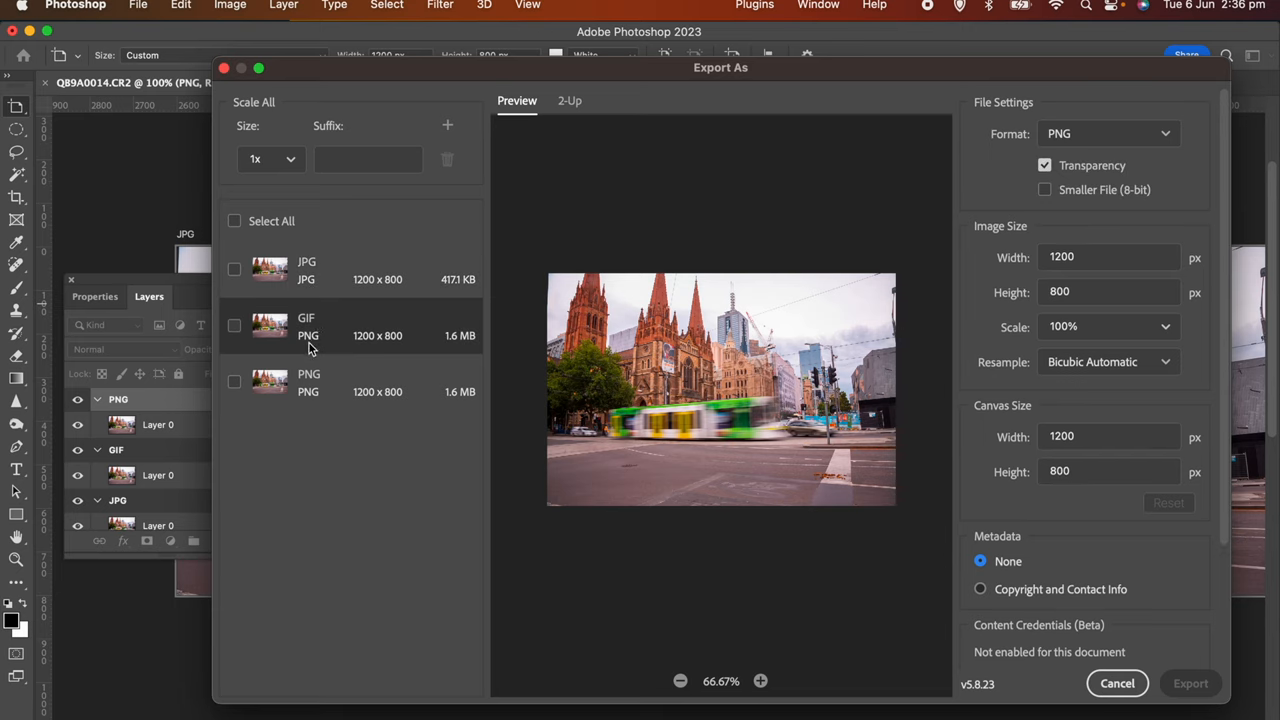
click(1108, 132)
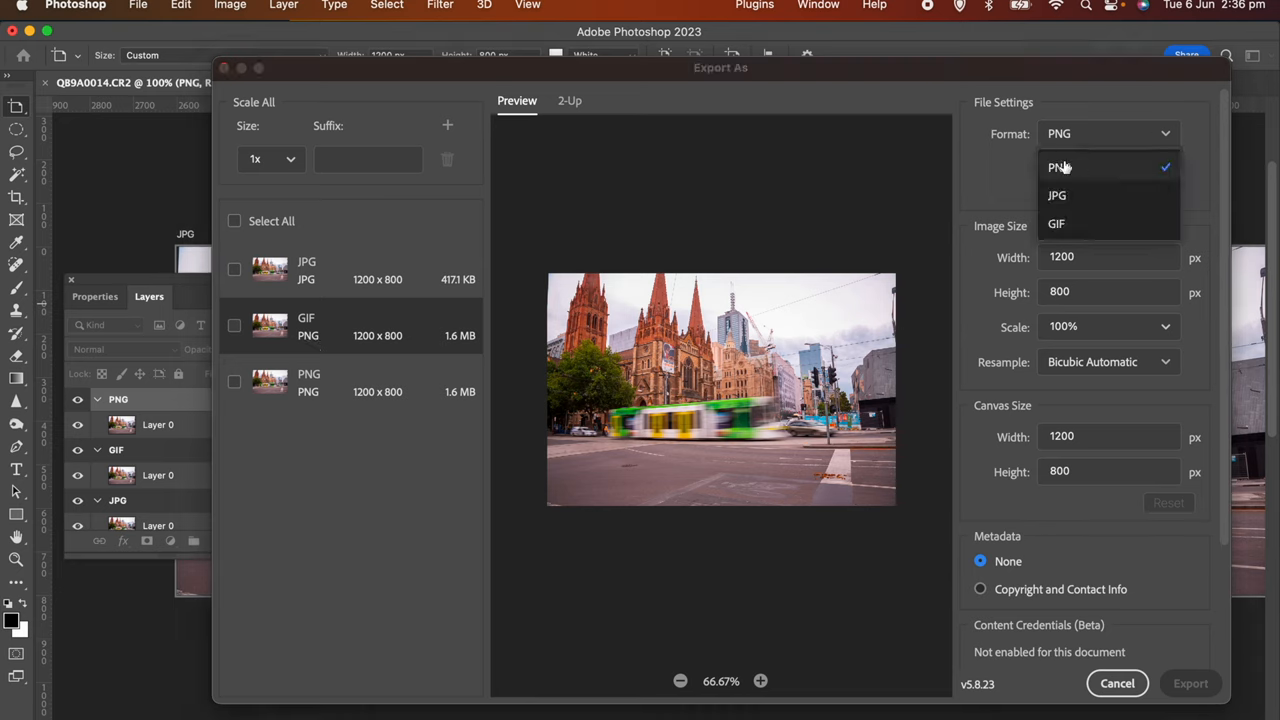
click(1056, 224)
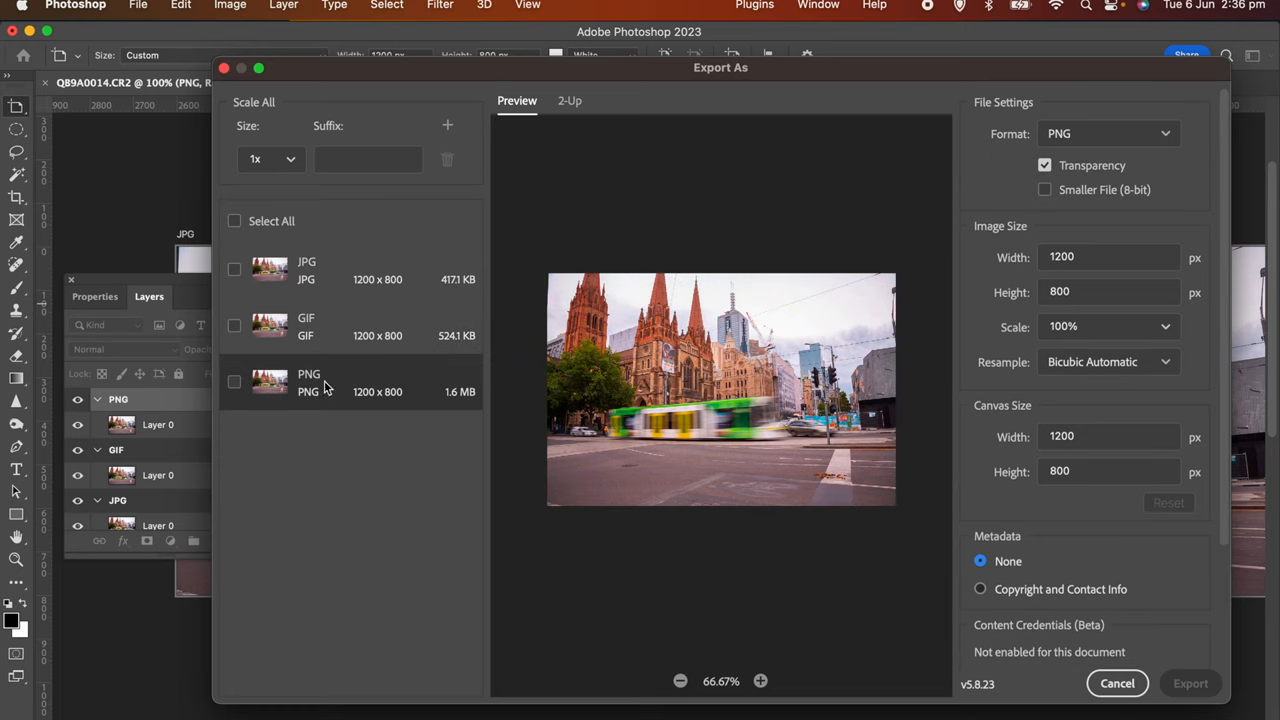
mouse_move(1056, 176)
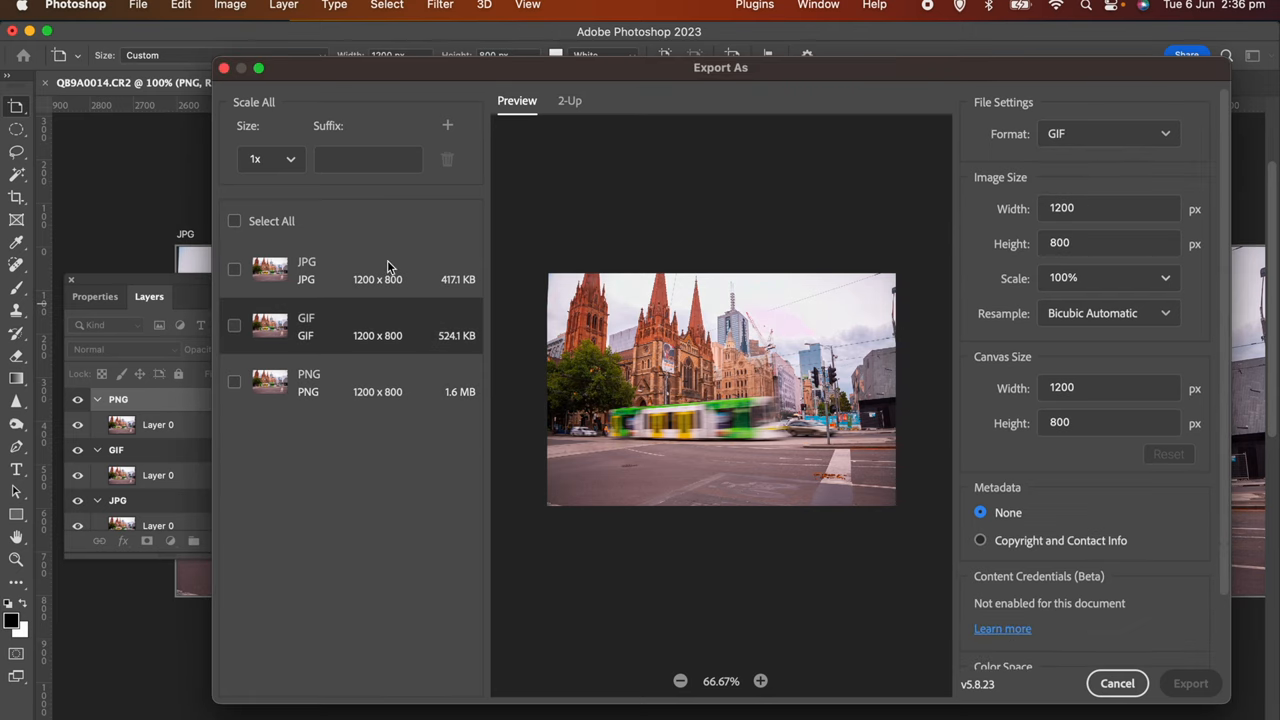
Step: Verify the JPG and PNG artboards carry their matching export formats
click(1108, 132)
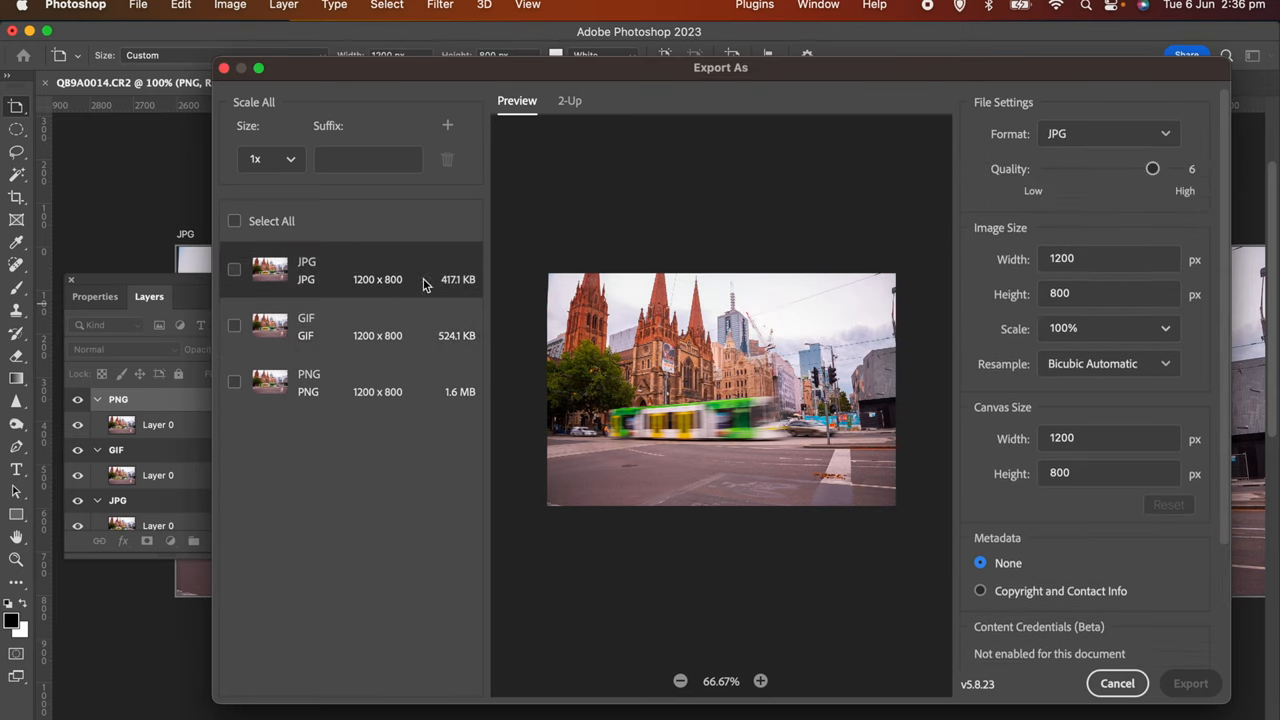
click(1108, 132)
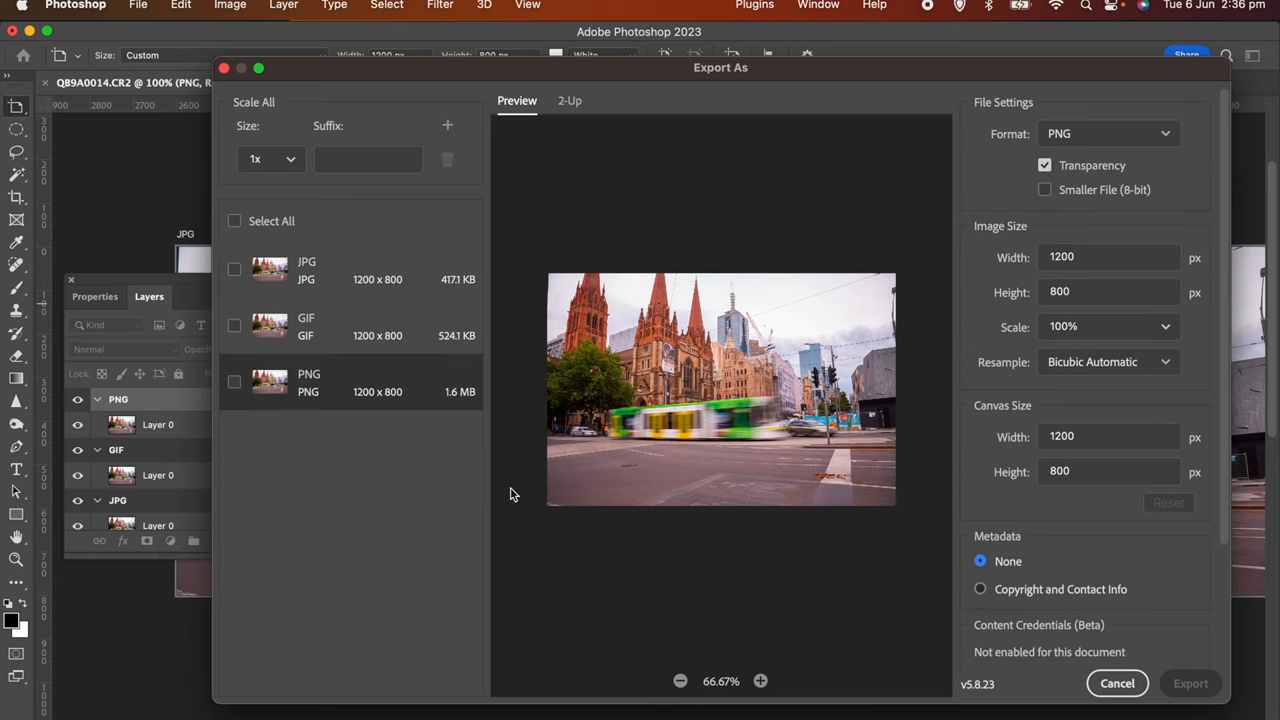
mouse_move(378, 474)
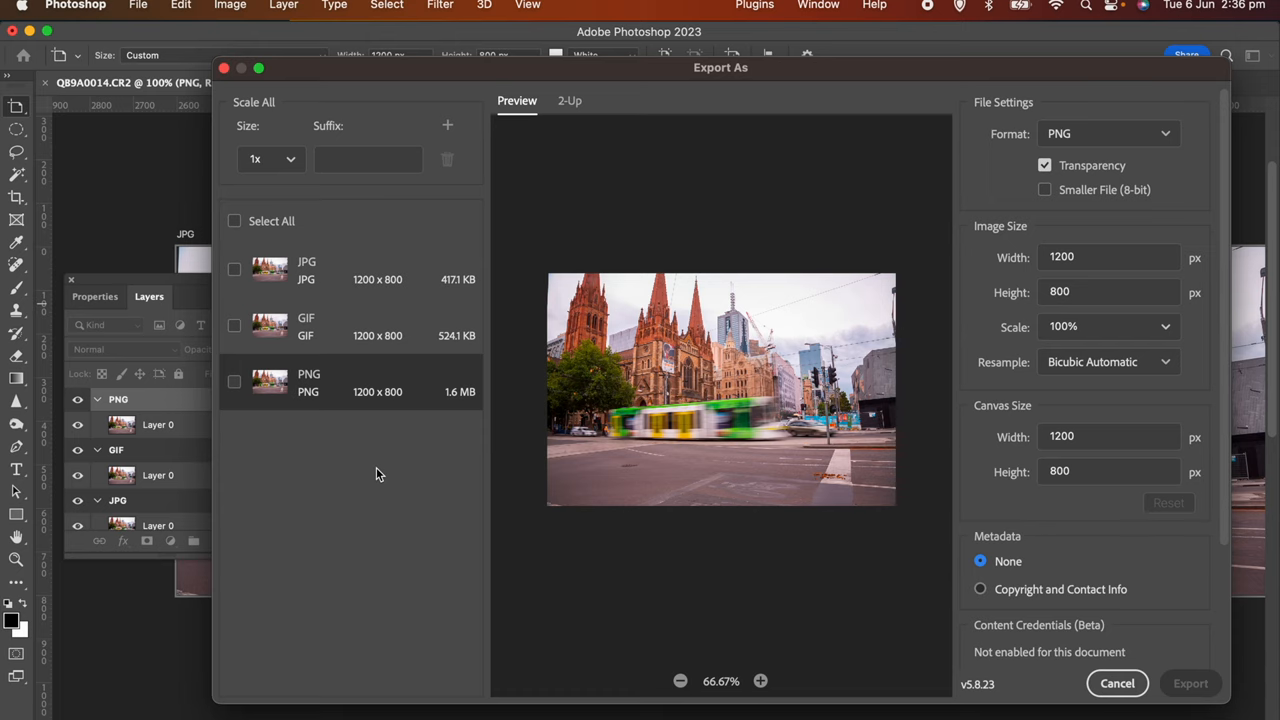
mouse_move(358, 428)
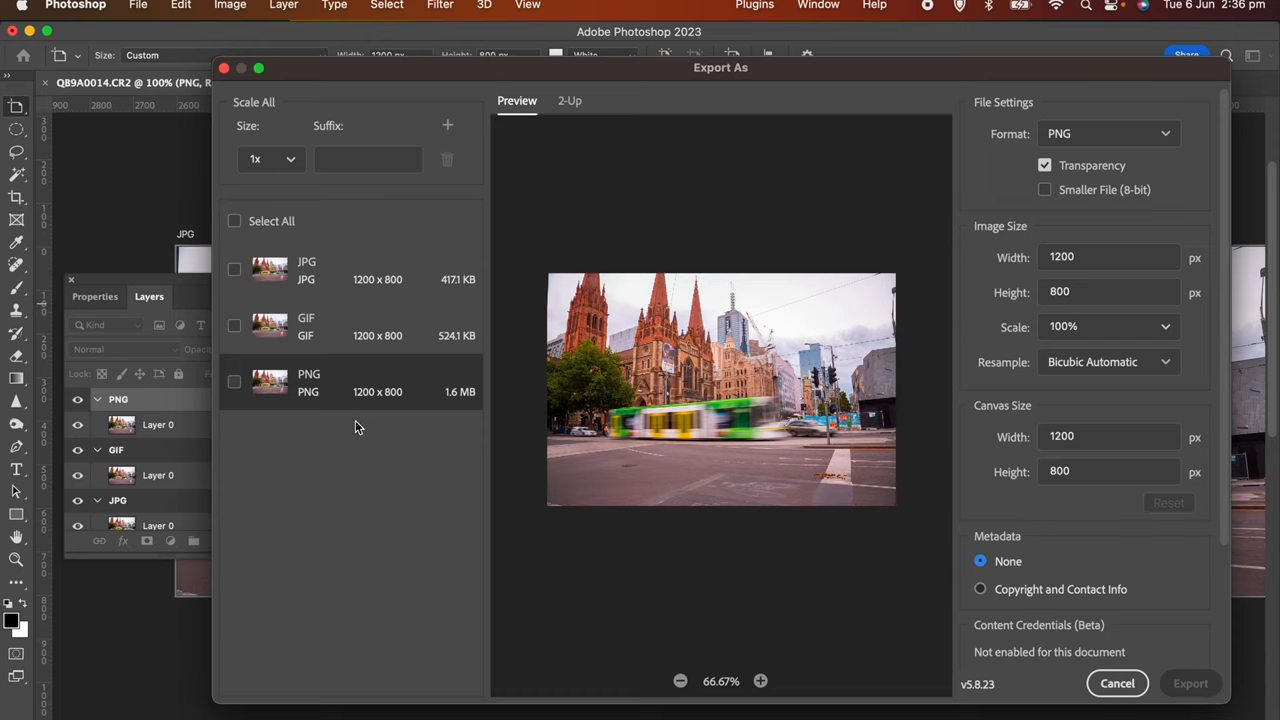
Step: Export all three selected artboards into the TEST2 folder
click(234, 220)
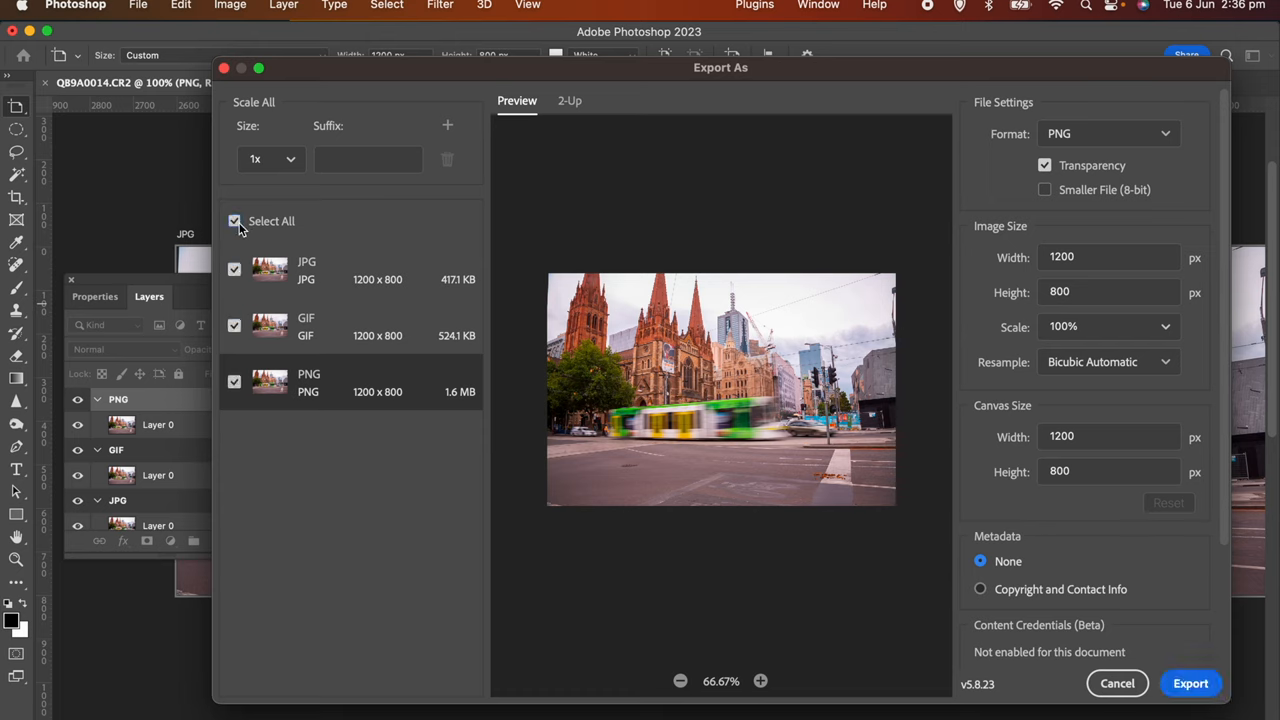
mouse_move(1192, 684)
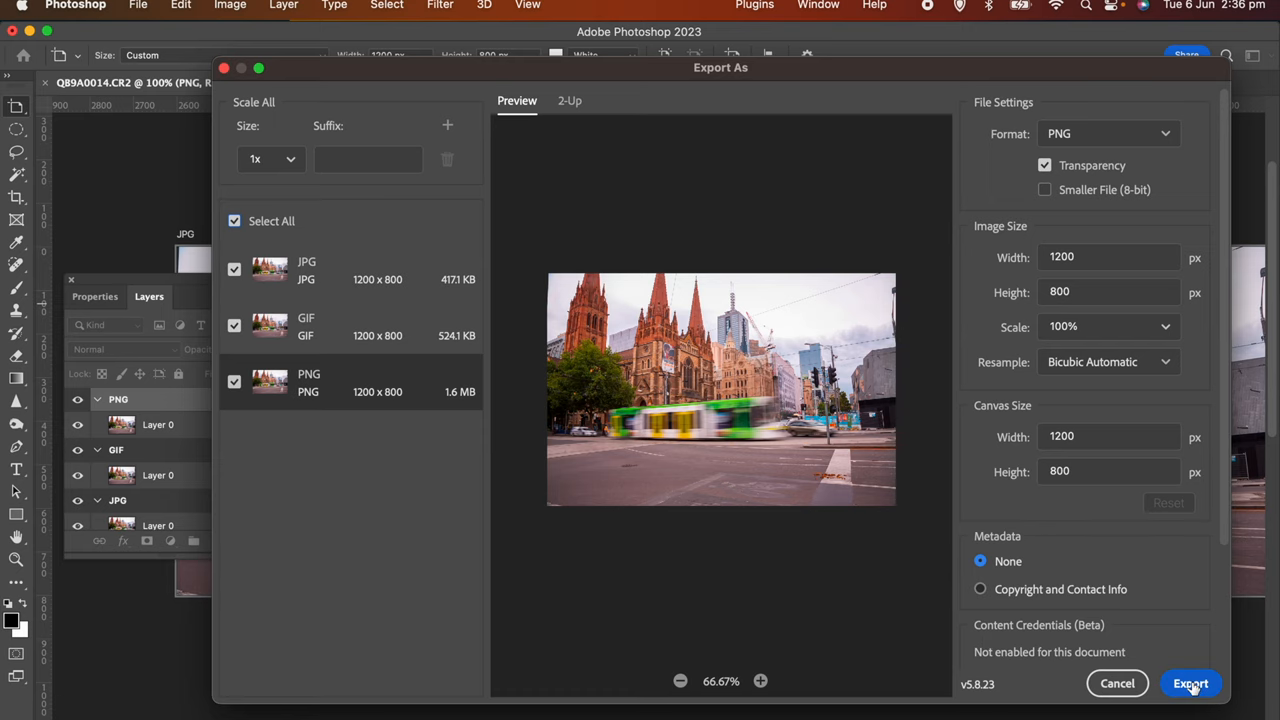
click(1192, 684)
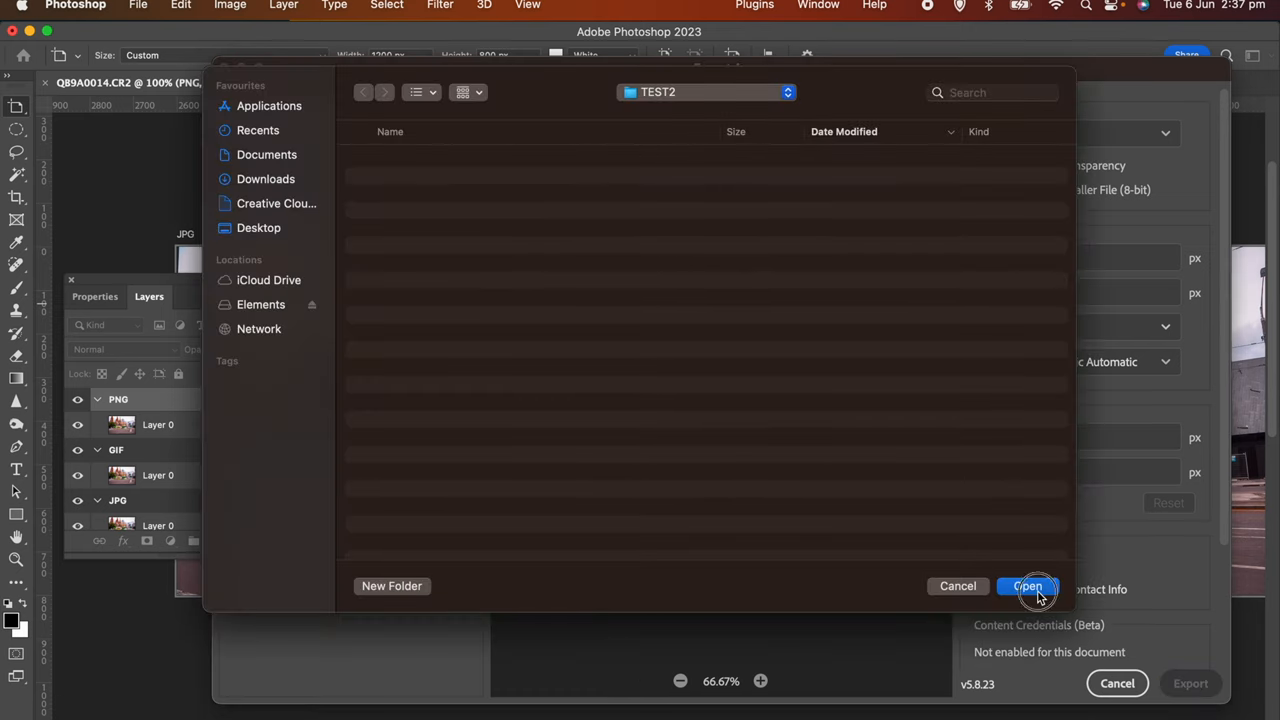
click(1028, 586)
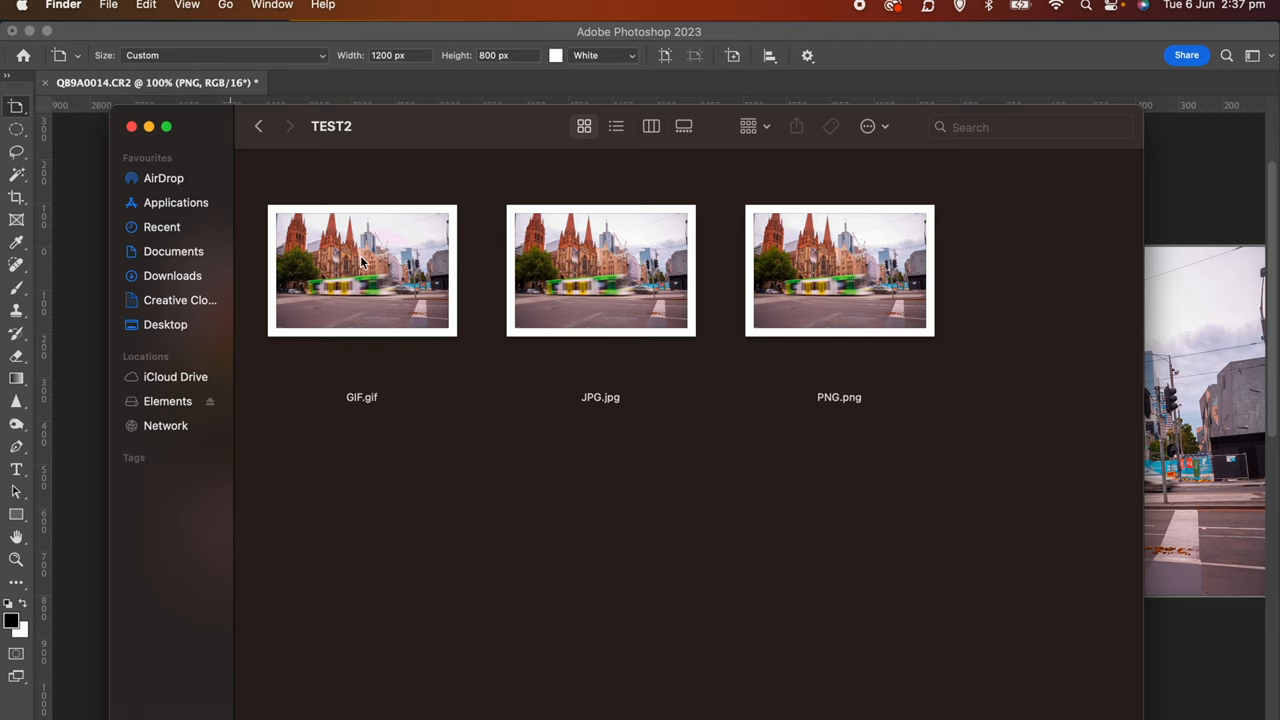
mouse_move(668, 290)
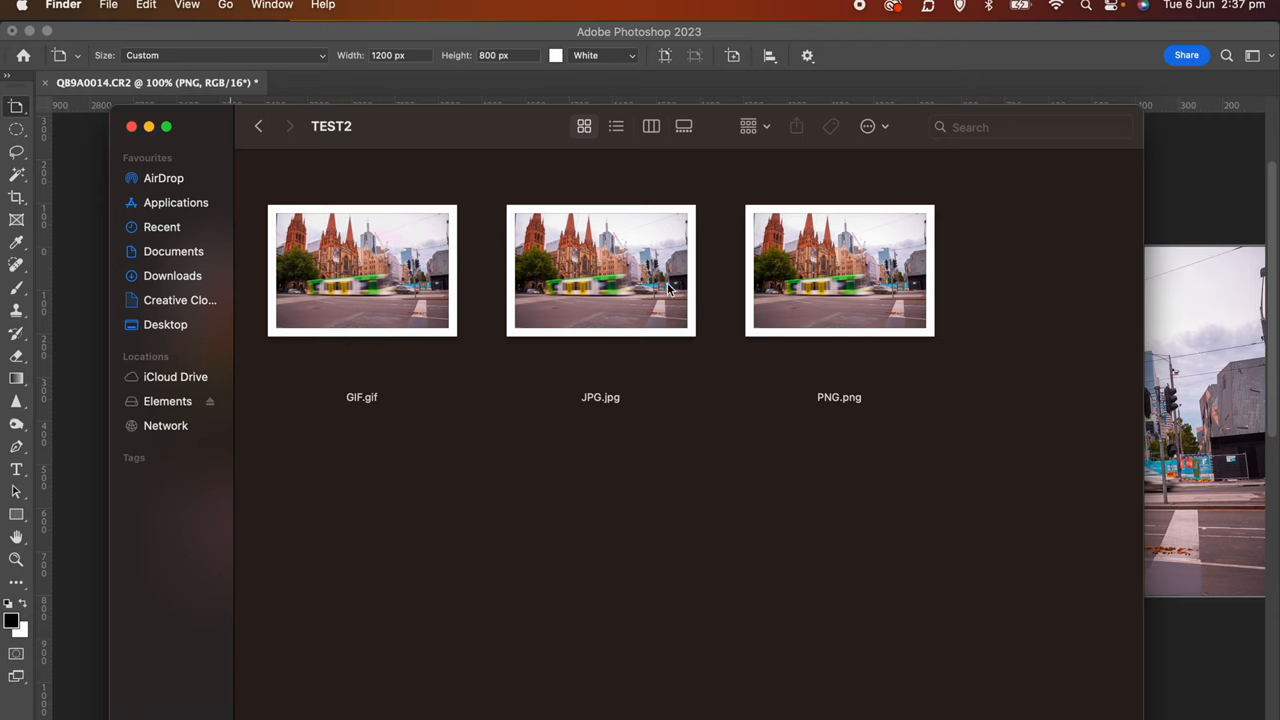
mouse_move(396, 412)
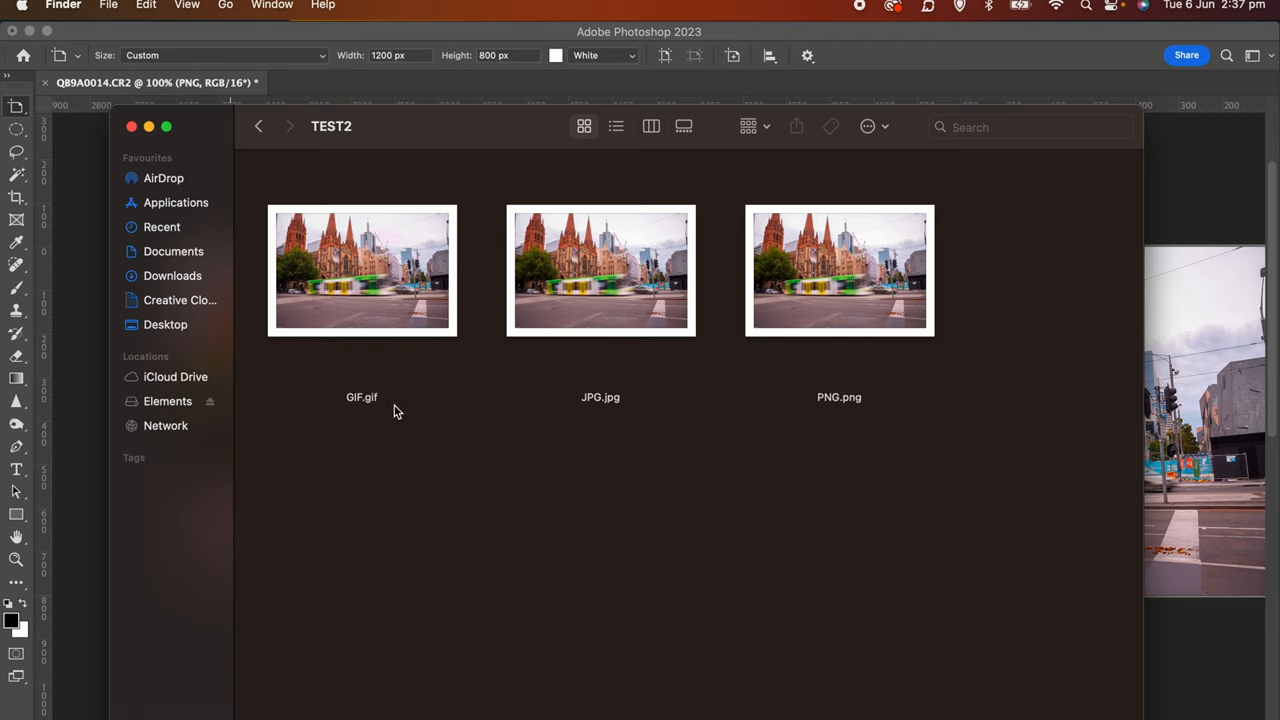
mouse_move(818, 420)
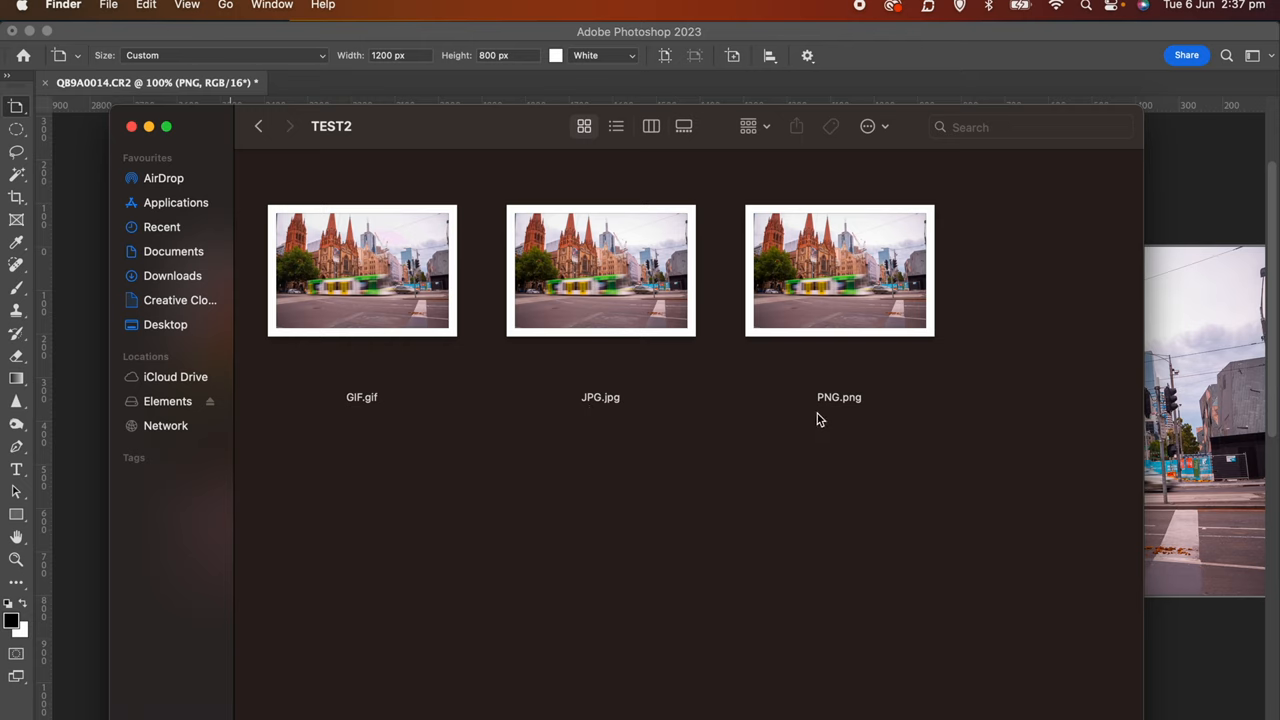
mouse_move(876, 420)
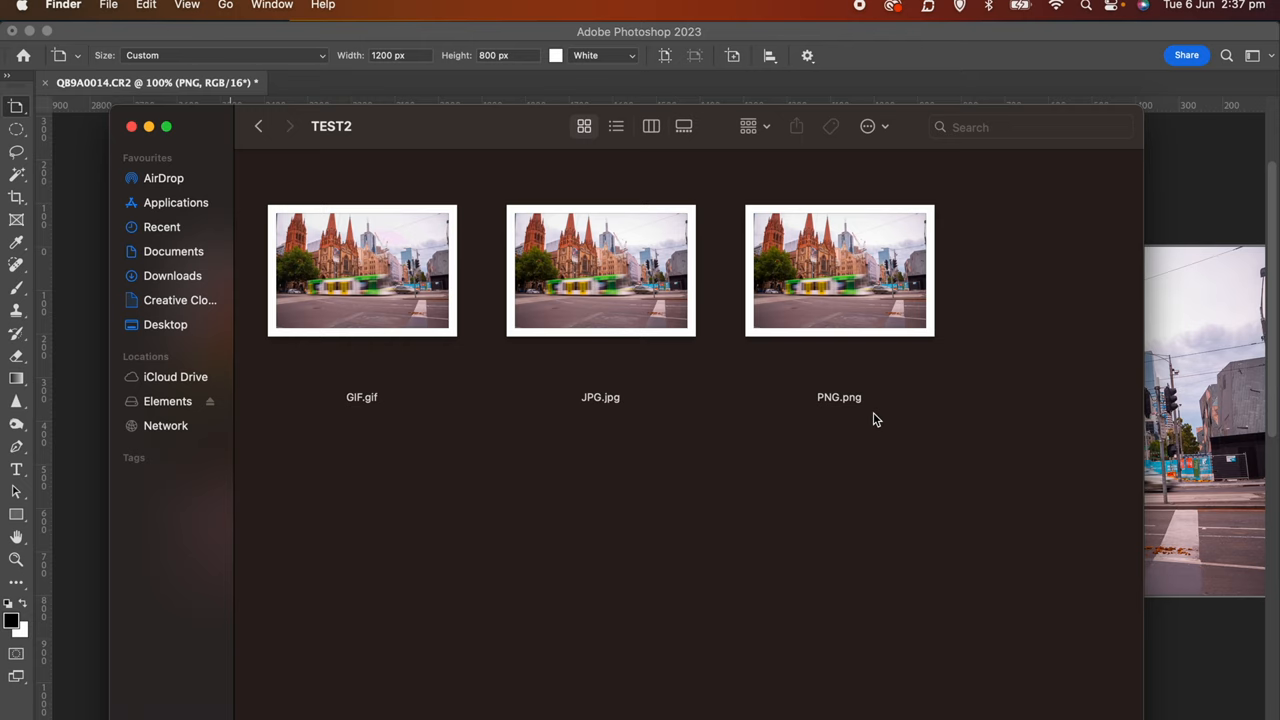
mouse_move(816, 224)
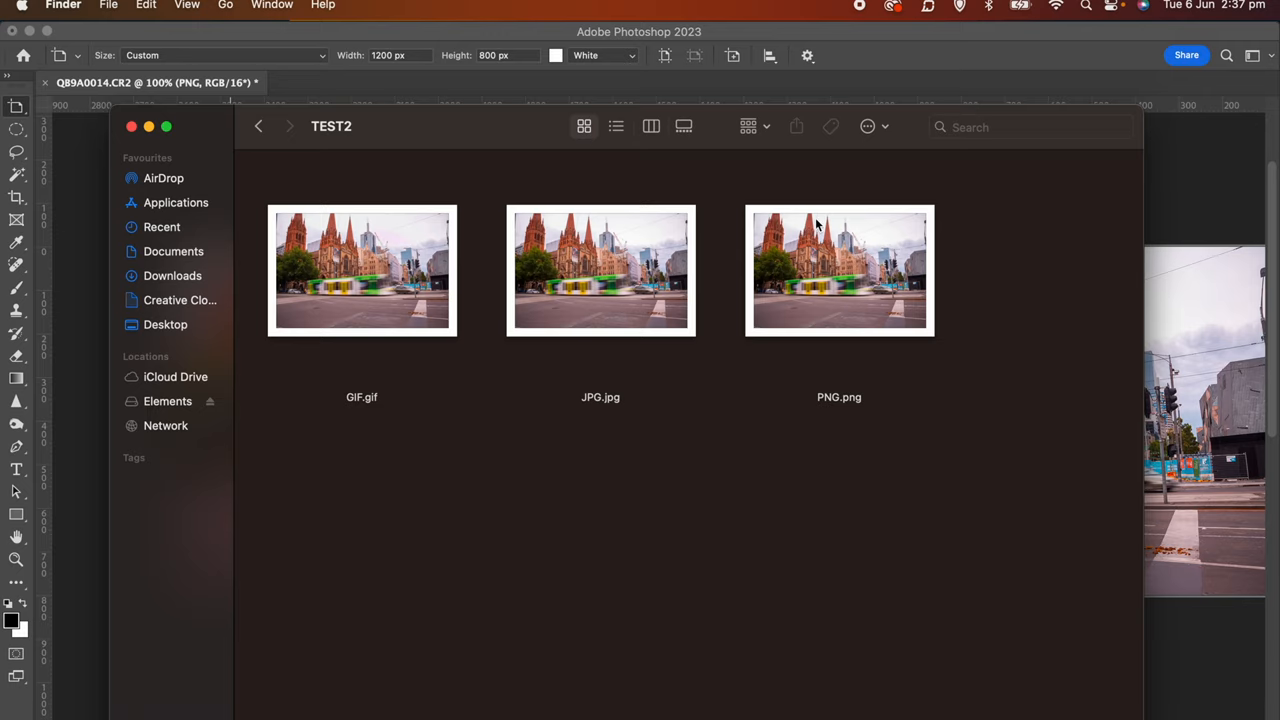